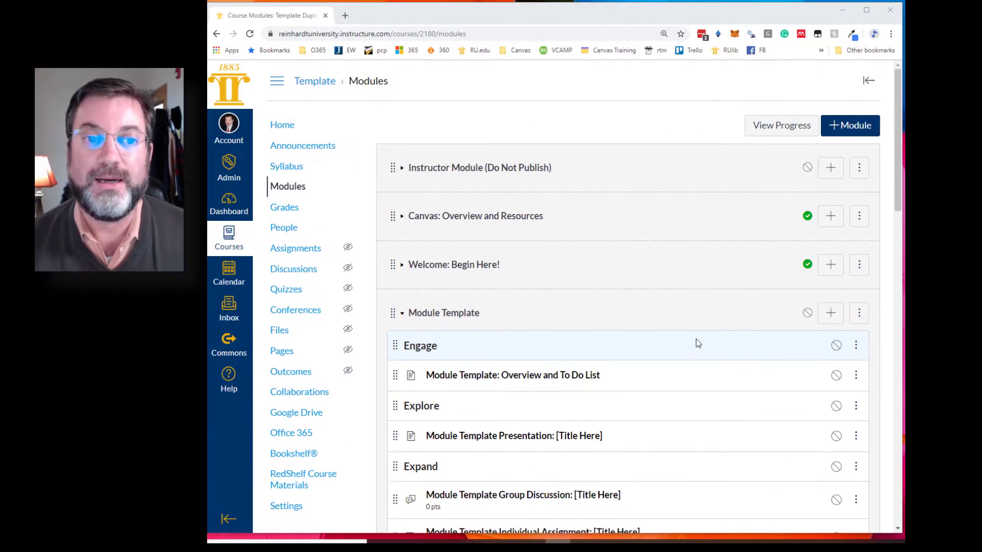
Step: Open the Module 2: Overview and To Do List page from the modules list
scroll("down", 3)
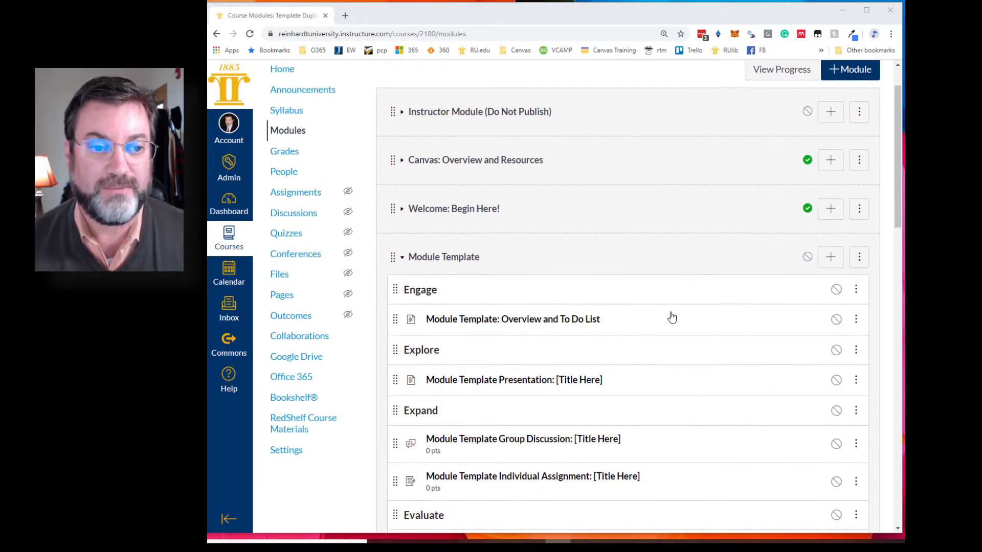
scroll("down", 3)
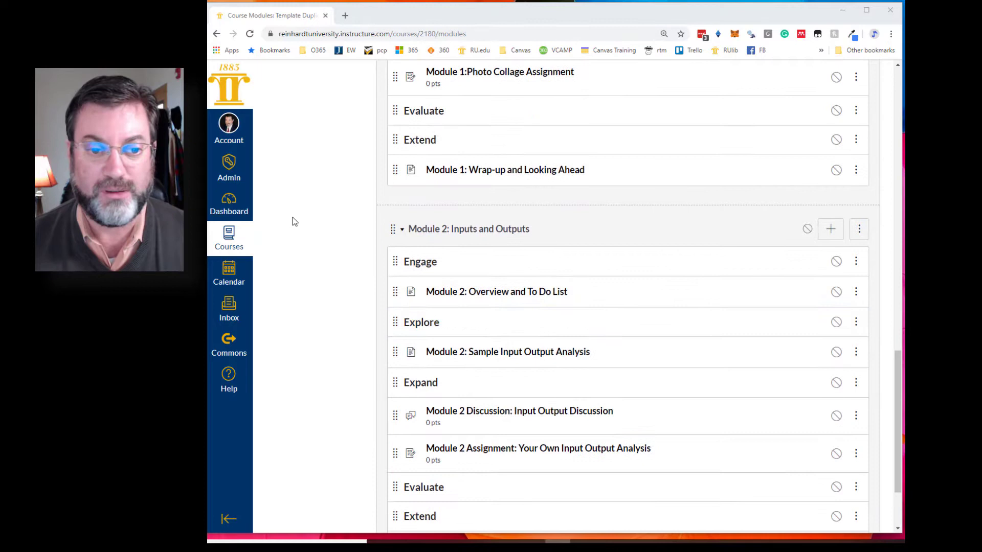
mouse_move(656, 248)
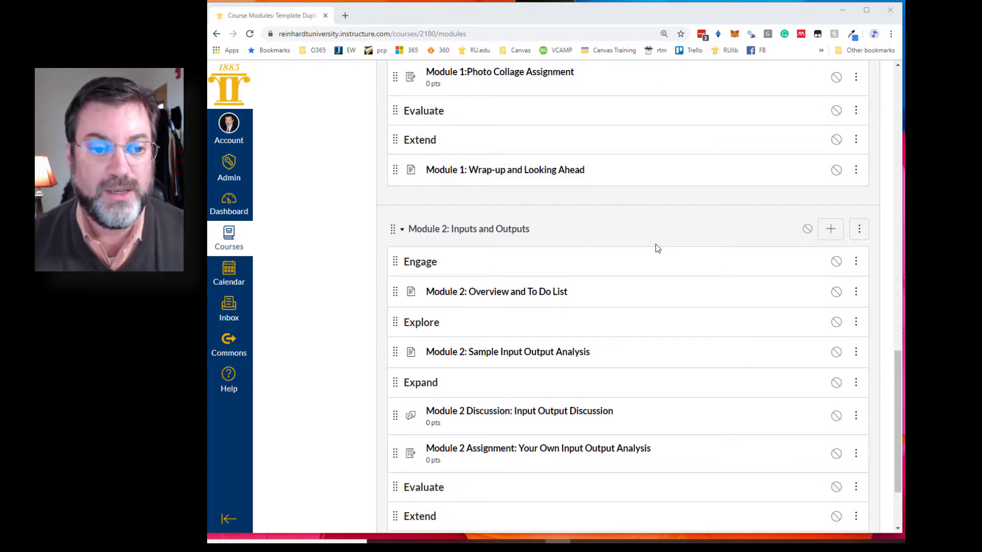
mouse_move(496, 291)
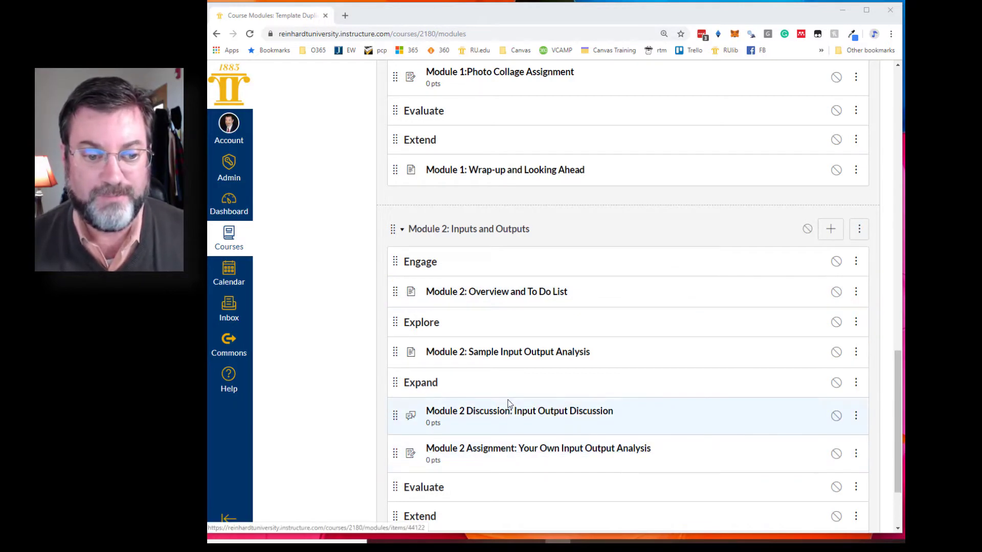
mouse_move(496, 290)
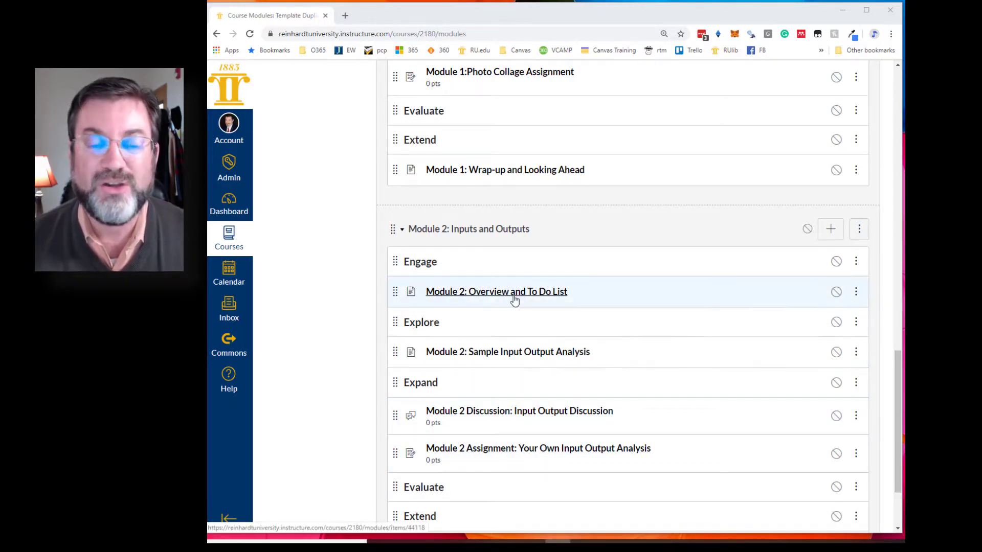
left_click(496, 291)
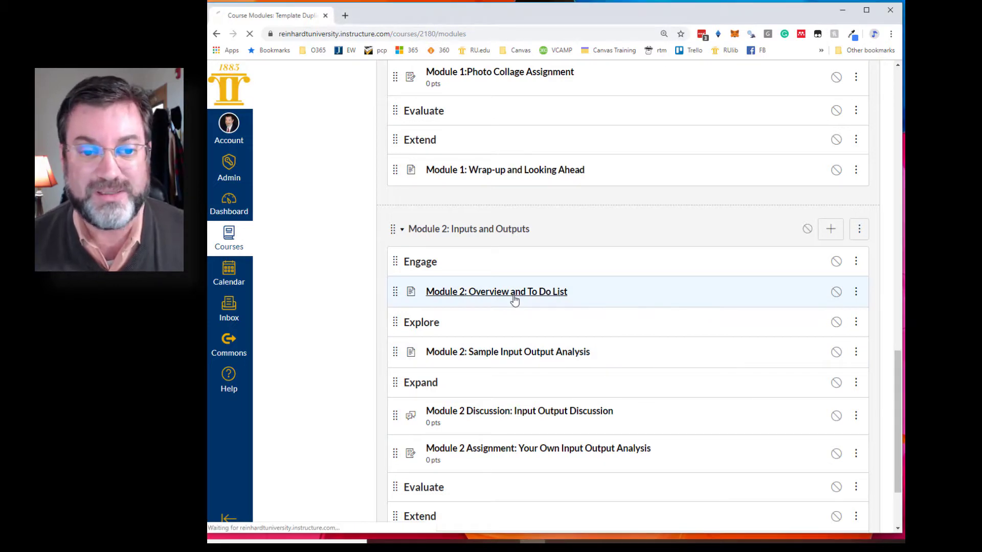
left_click(495, 291)
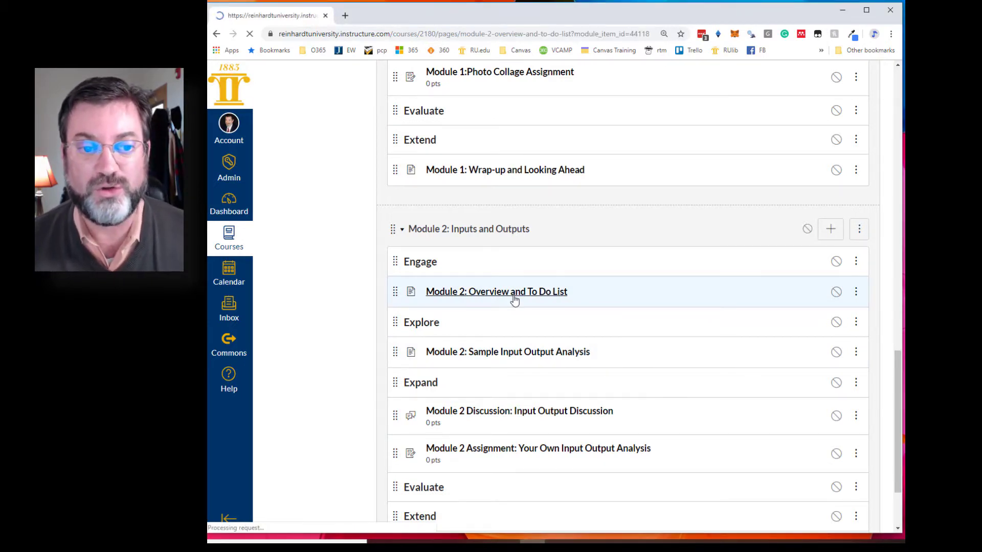
left_click(495, 291)
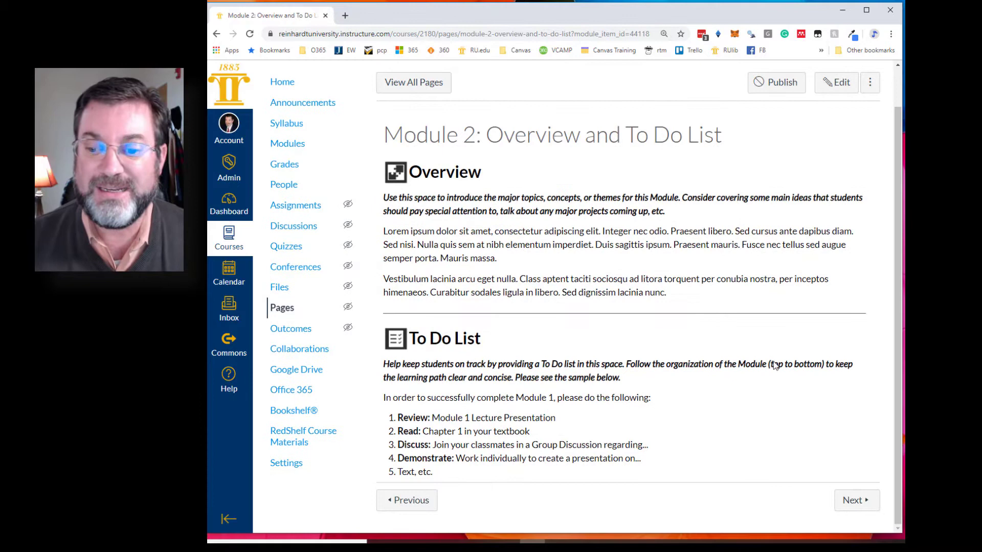
Step: Edit and save the Module 2 overview page unchanged, then return to Modules
left_click(835, 81)
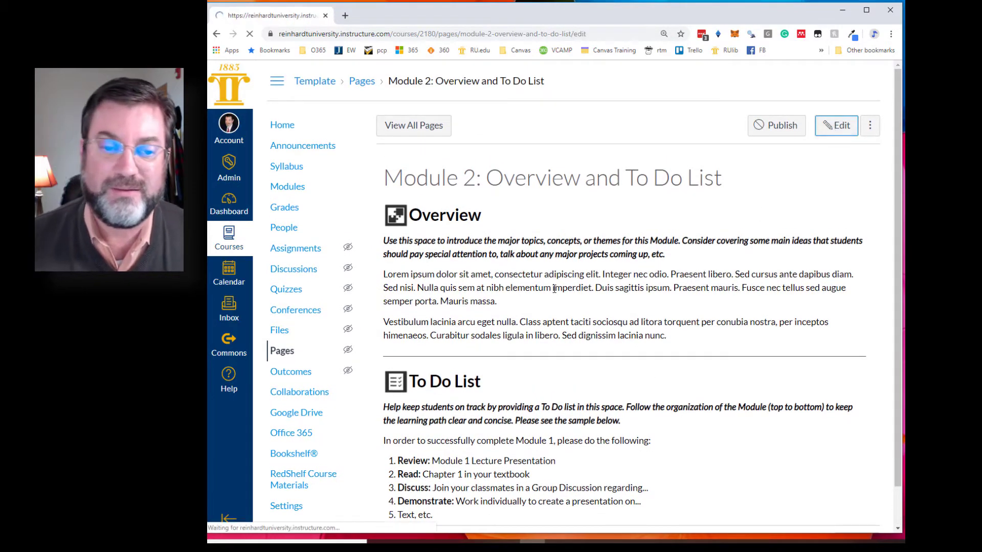
left_click(835, 126)
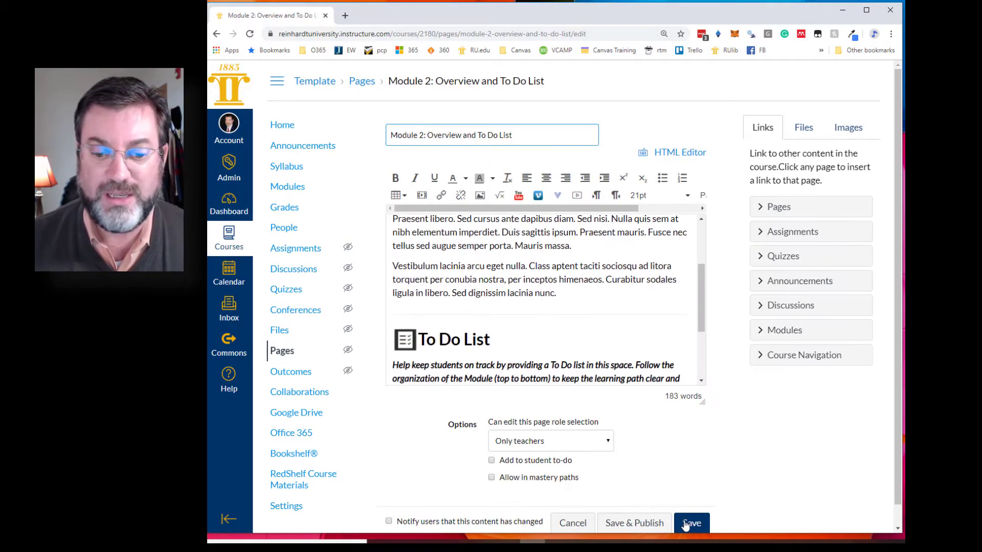
left_click(692, 522)
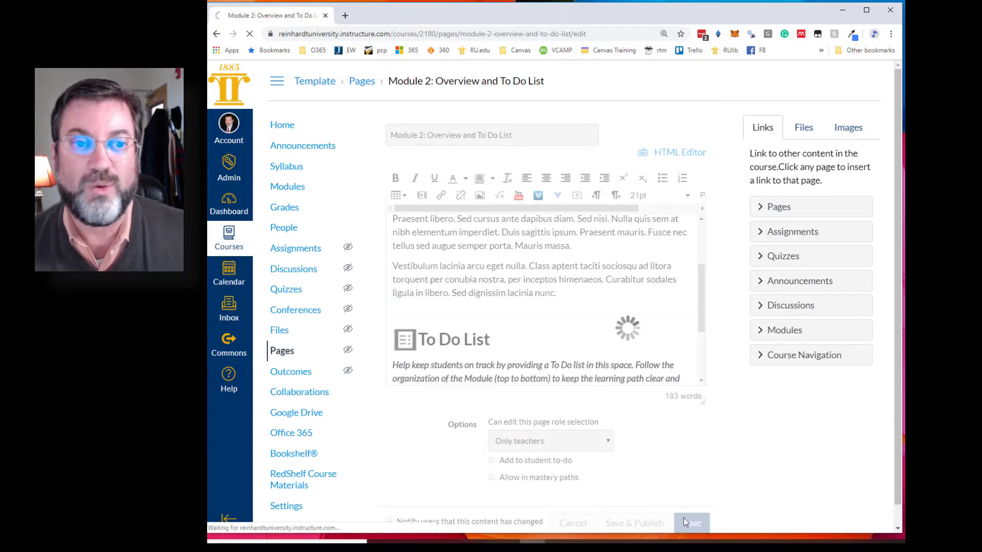
left_click(691, 523)
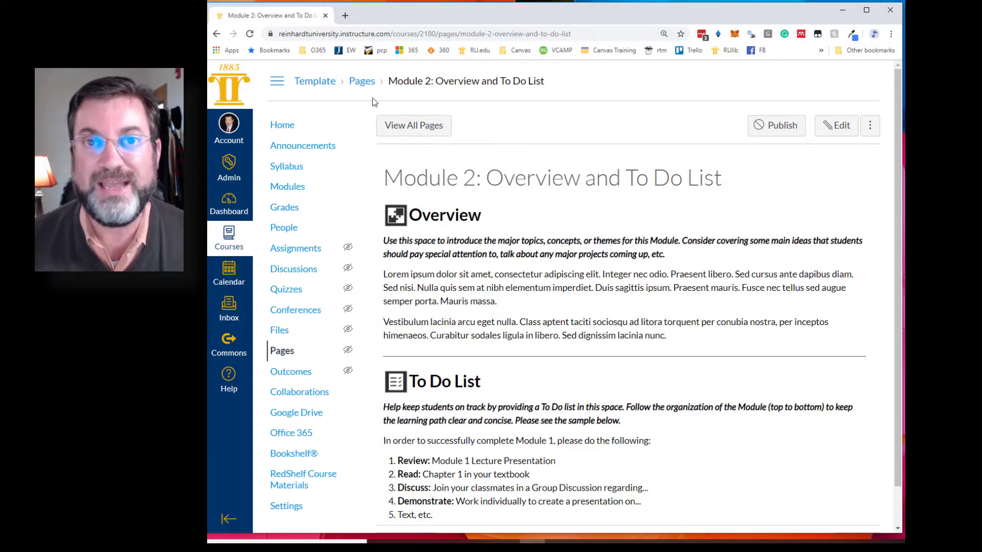
mouse_move(281, 351)
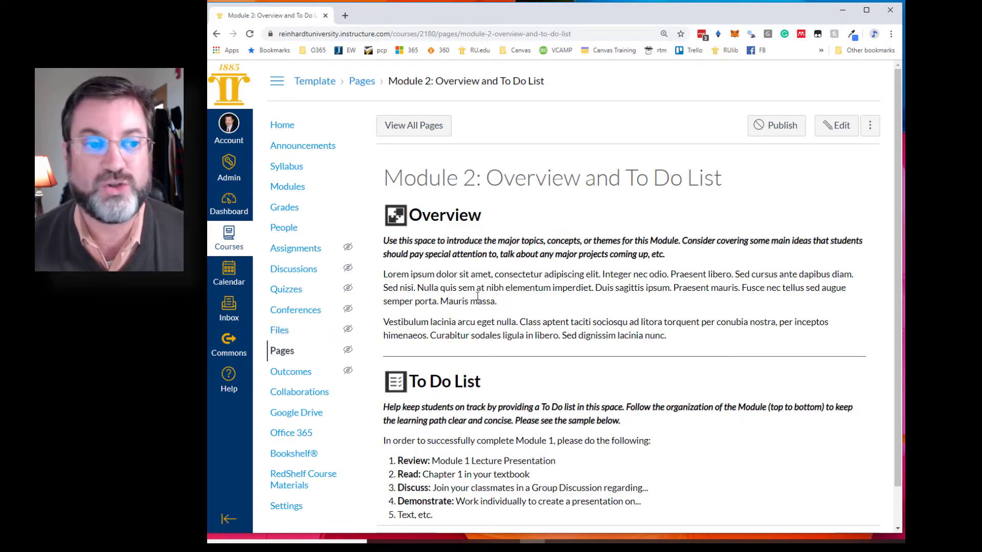
left_click(288, 187)
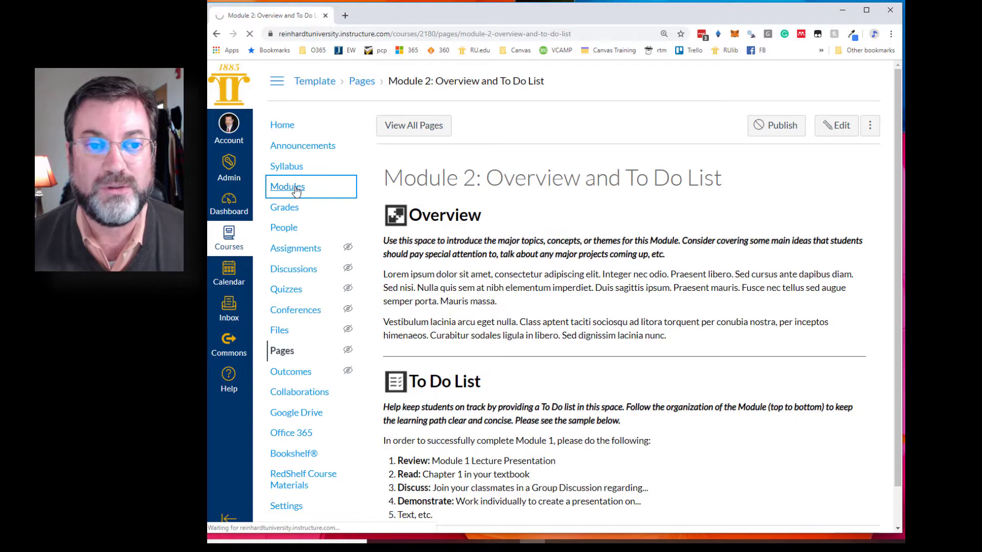
Step: Move Instructor Module (Do Not Publish) to the bottom via Move Module, At the Bottom
left_click(287, 187)
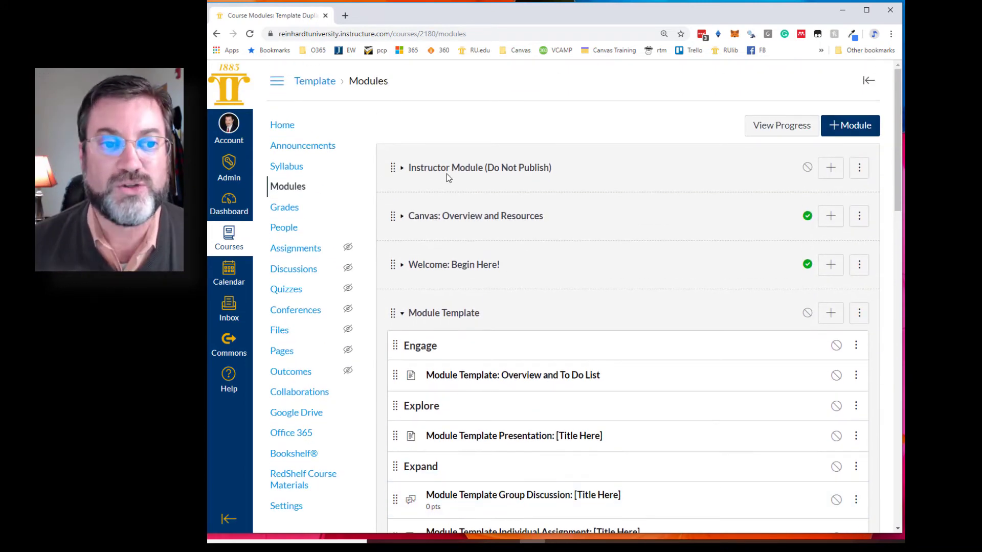
left_click(858, 167)
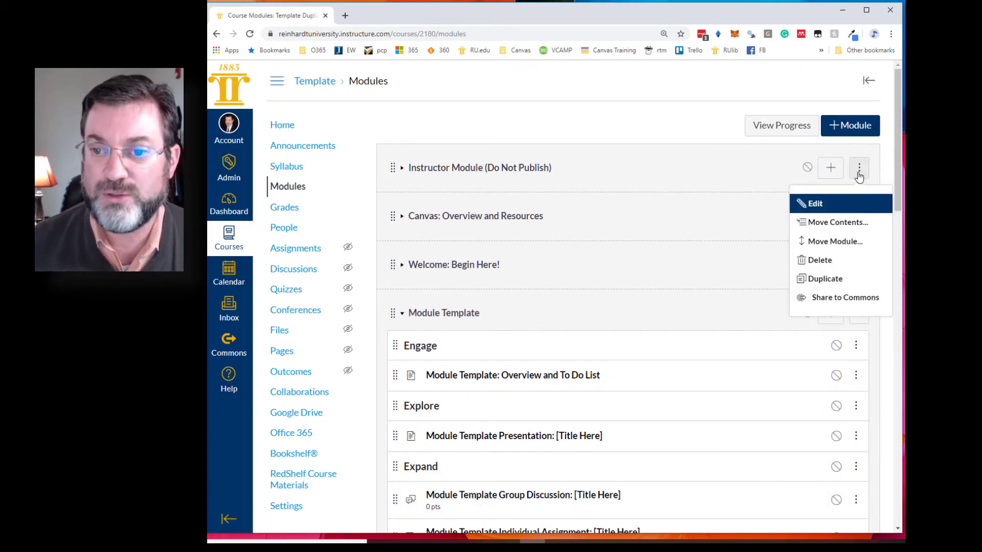
mouse_move(832, 240)
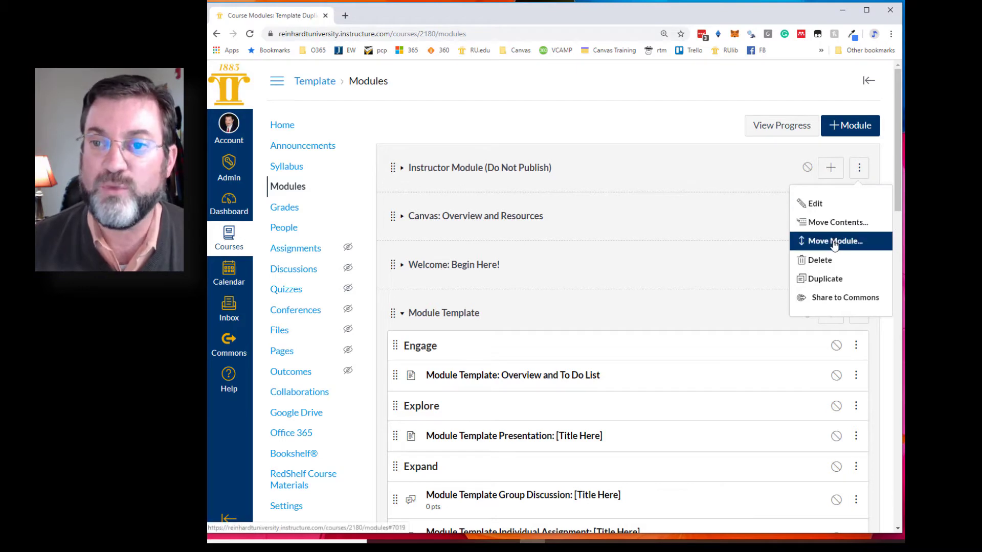
left_click(835, 241)
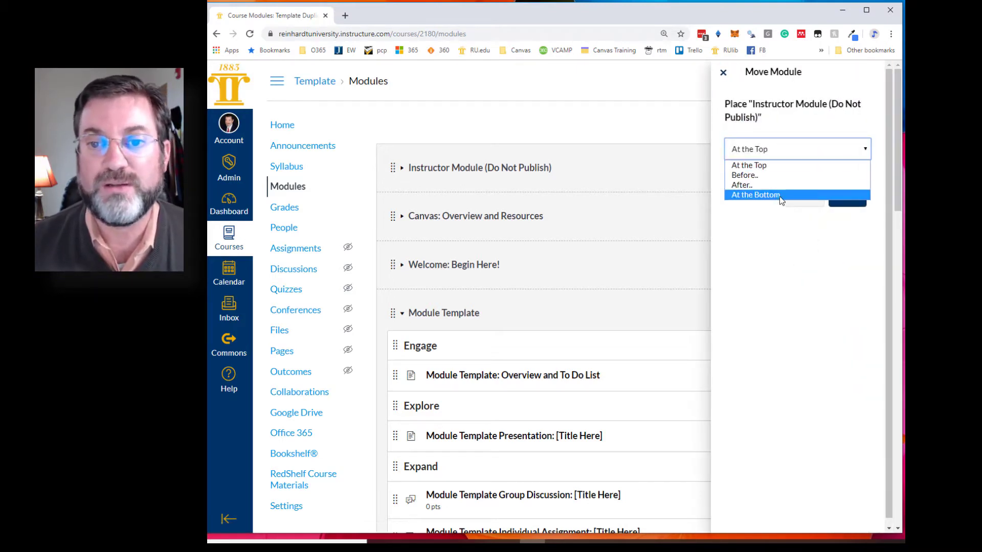
left_click(755, 195)
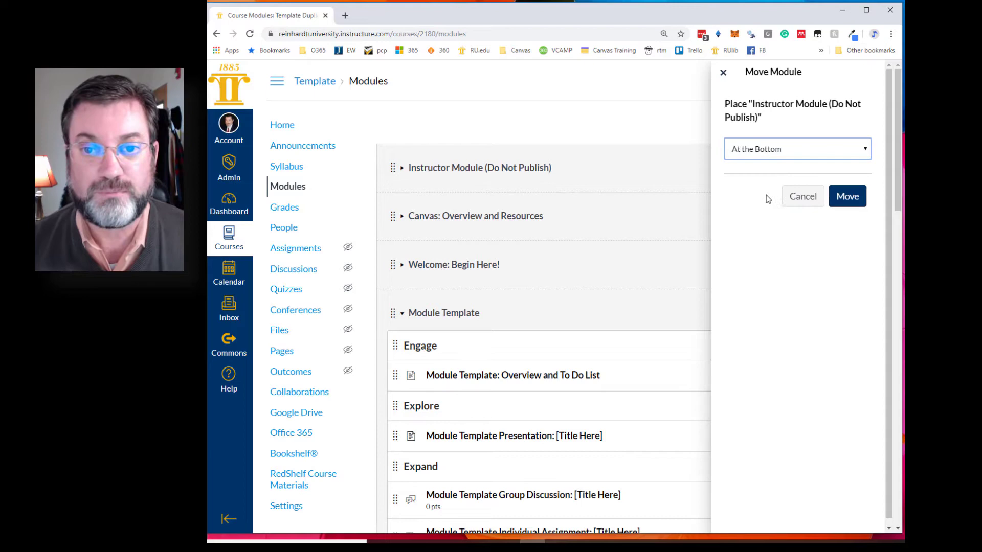
left_click(847, 196)
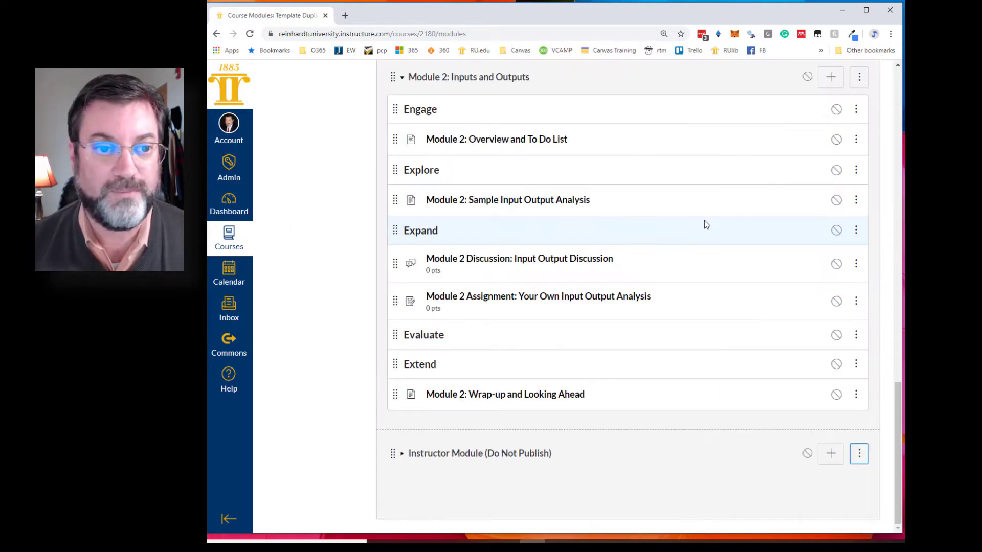
Step: Move Module Template to the bottom of the modules list with Move Module
scroll("down", 3)
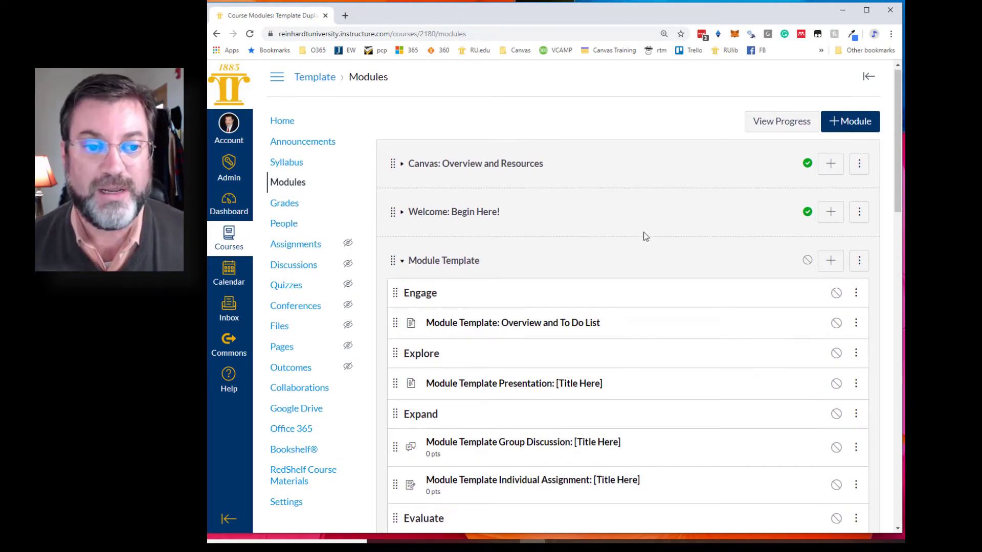
left_click(858, 212)
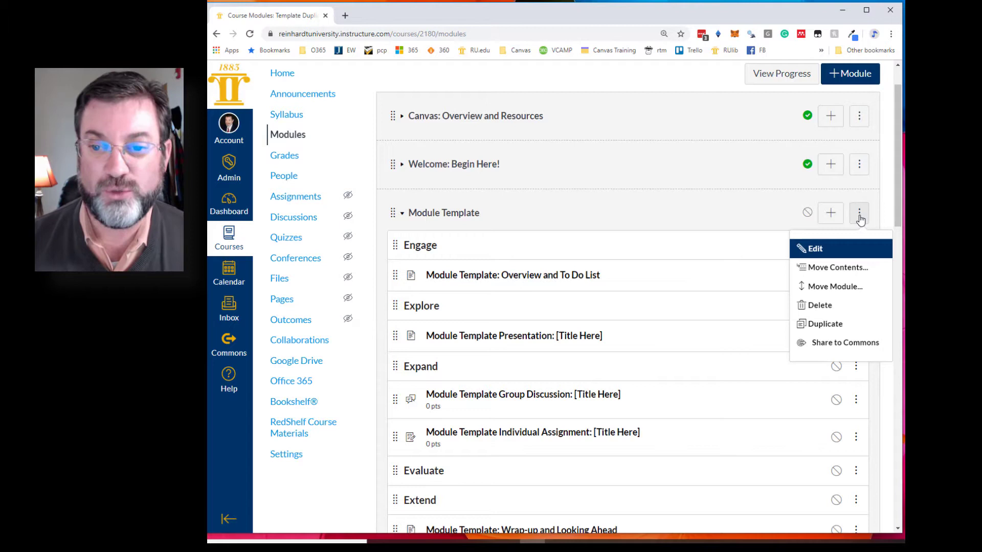
left_click(835, 287)
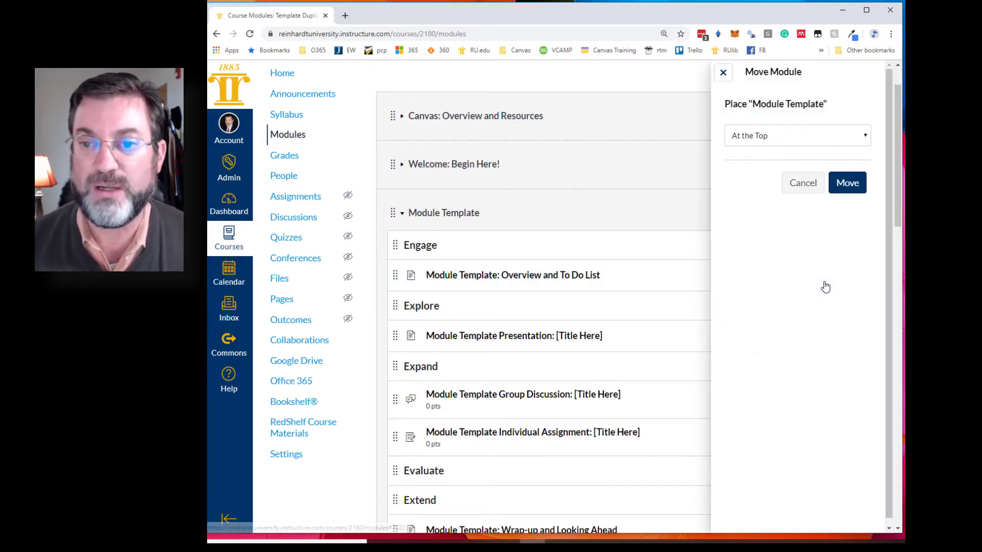
left_click(796, 135)
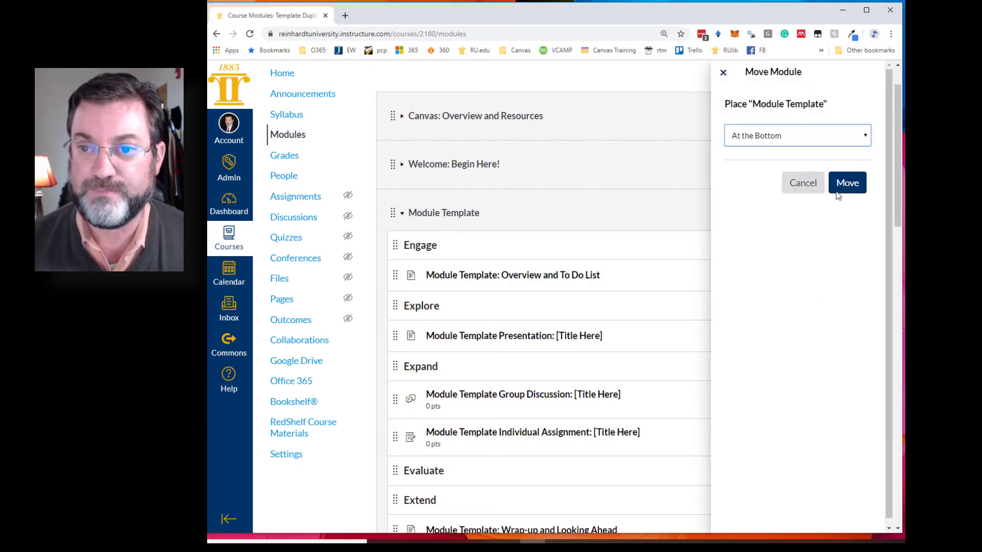
left_click(845, 182)
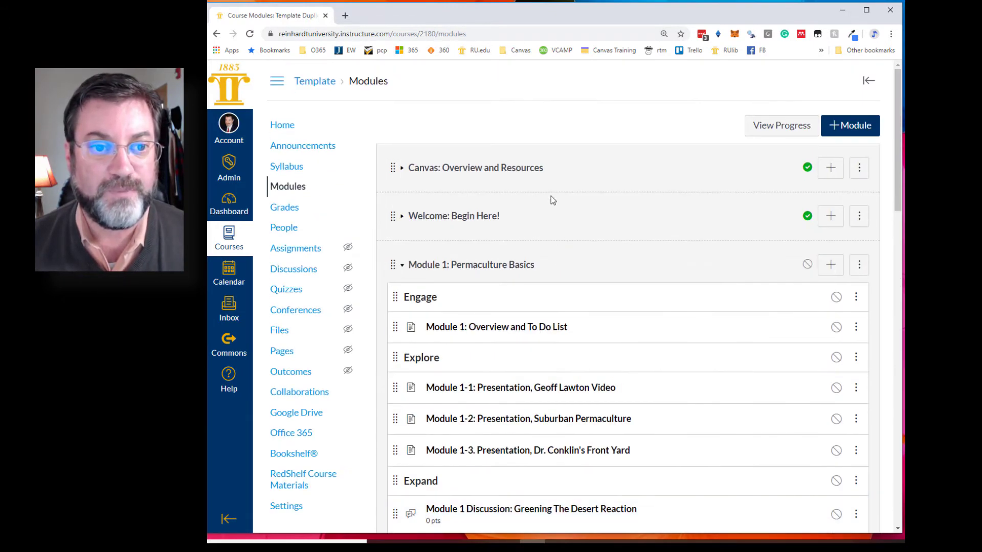
mouse_move(401, 171)
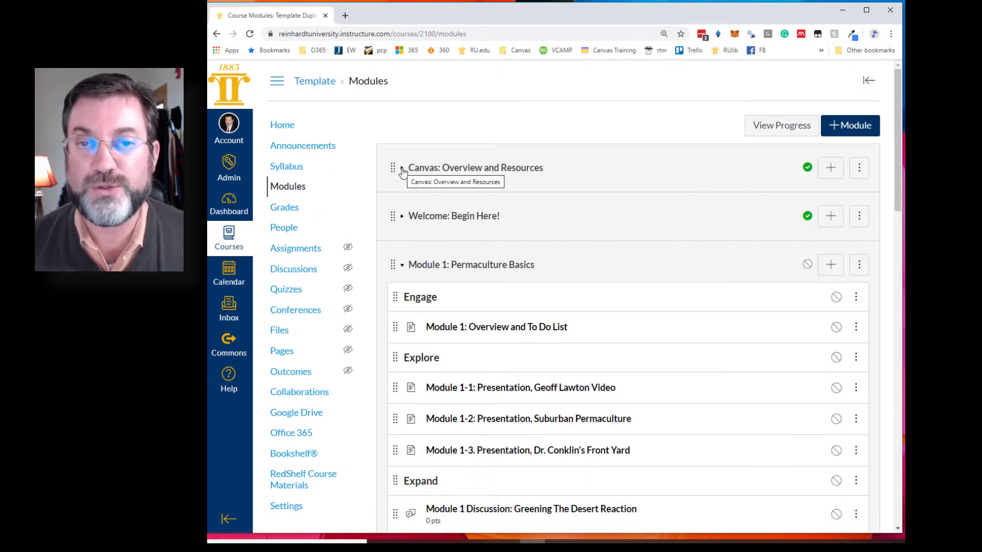
Step: Expand the Canvas: Overview and Resources and Welcome: Begin Here! modules
left_click(401, 171)
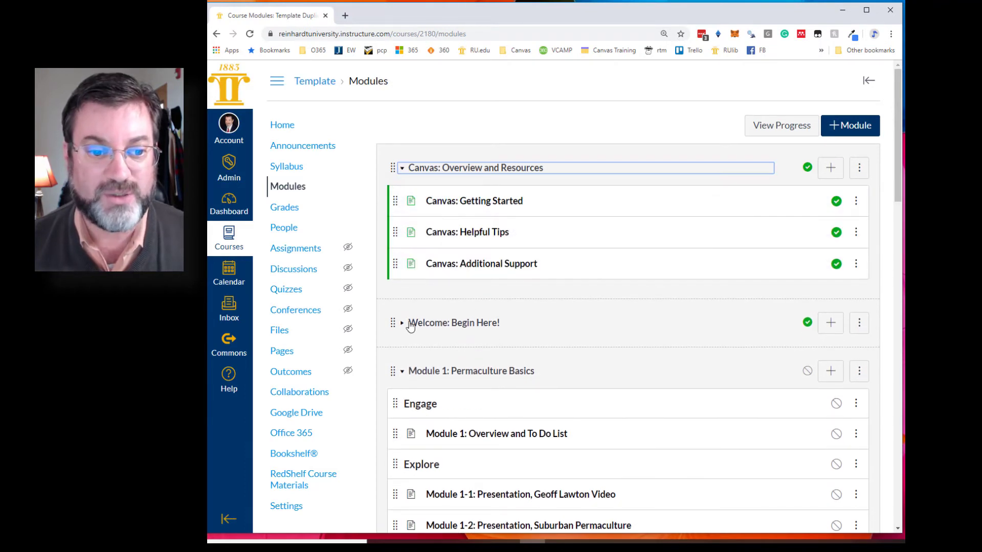
left_click(401, 323)
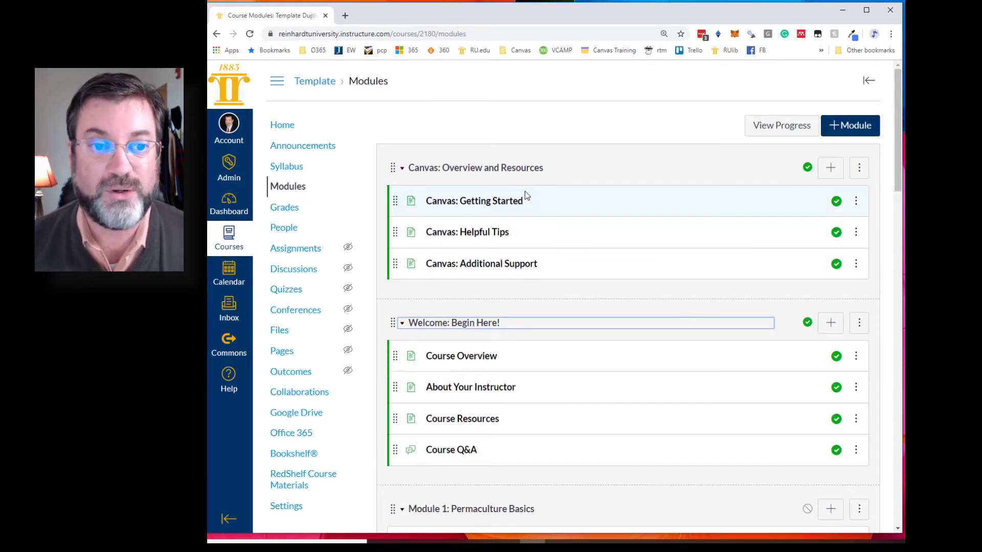
left_click(401, 167)
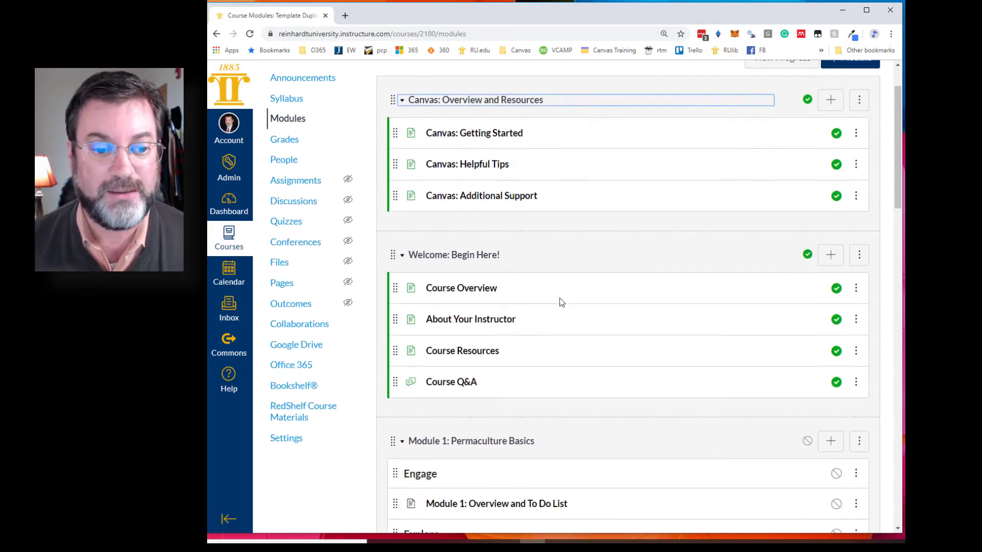
Step: Publish Module 1: Permaculture Basics together with all its items
scroll("down", 3)
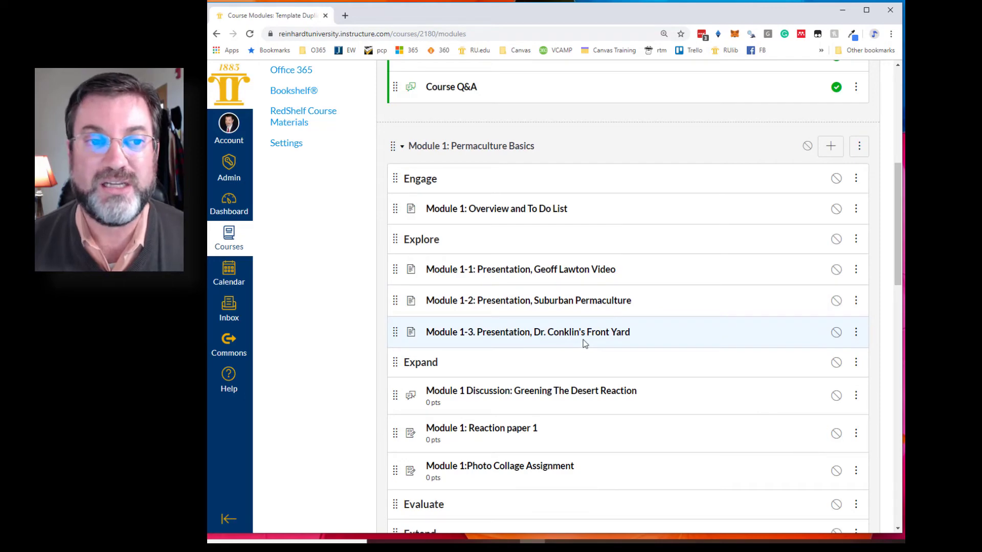
scroll("down", 3)
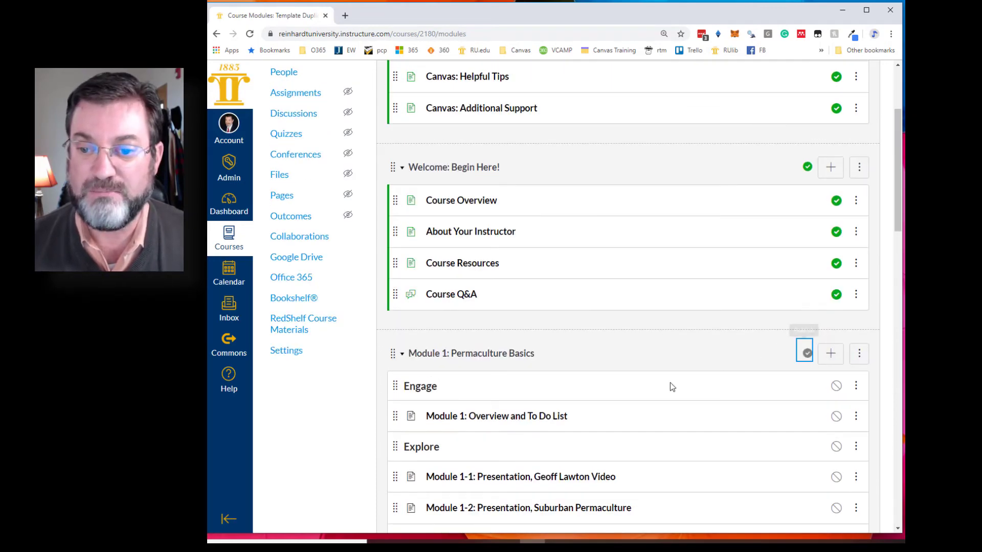
left_click(804, 353)
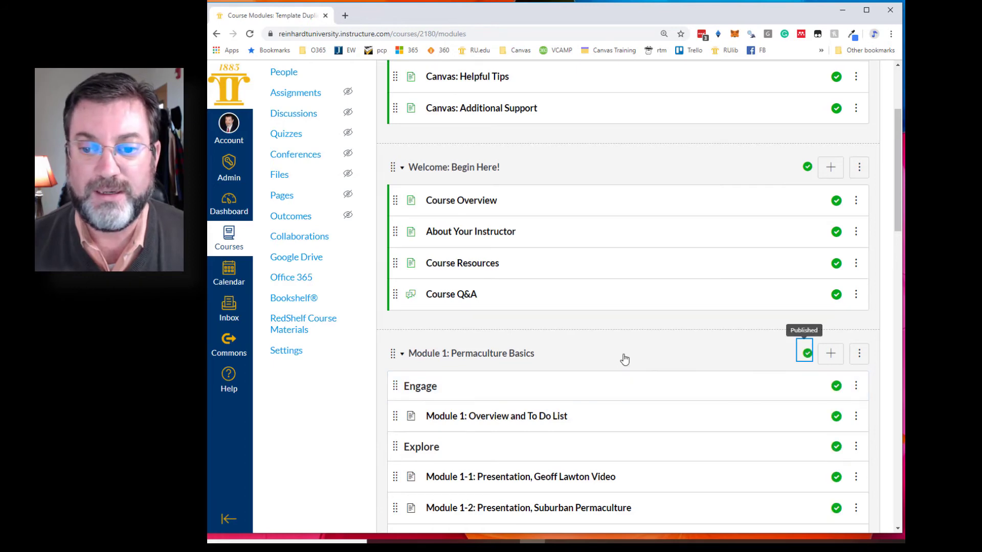
scroll("down", 3)
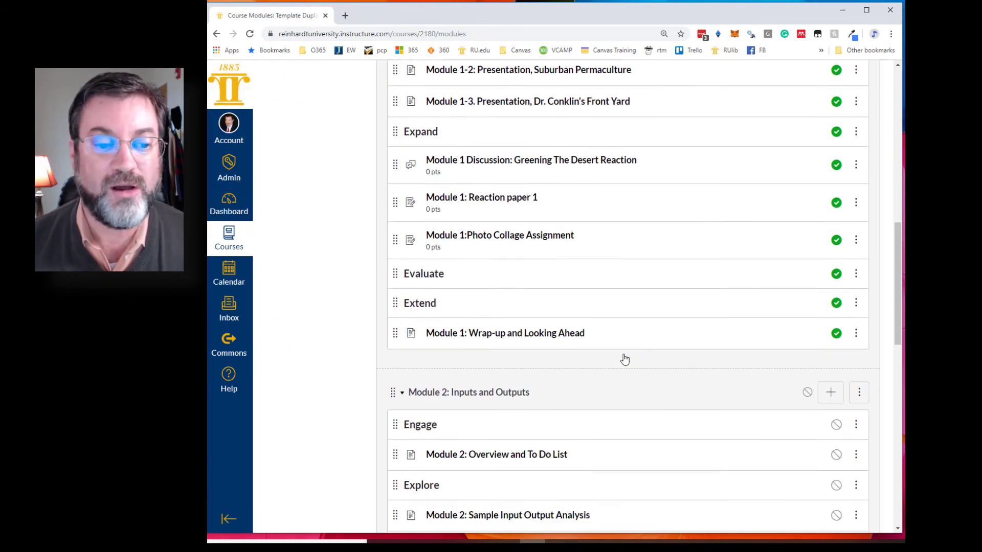
scroll("down", 3)
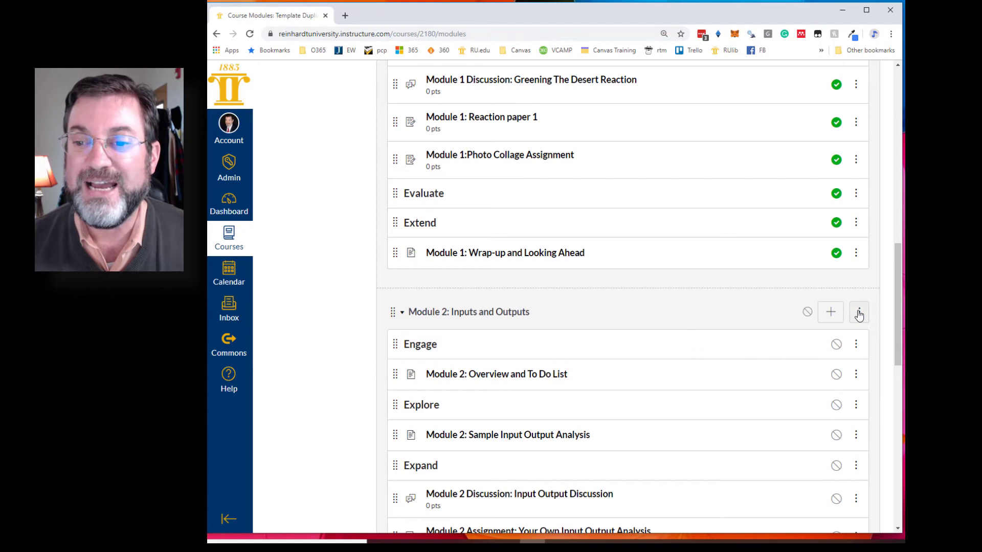
Step: Move Module 2: Inputs and Outputs to the top using Move Module, At the Top
left_click(858, 312)
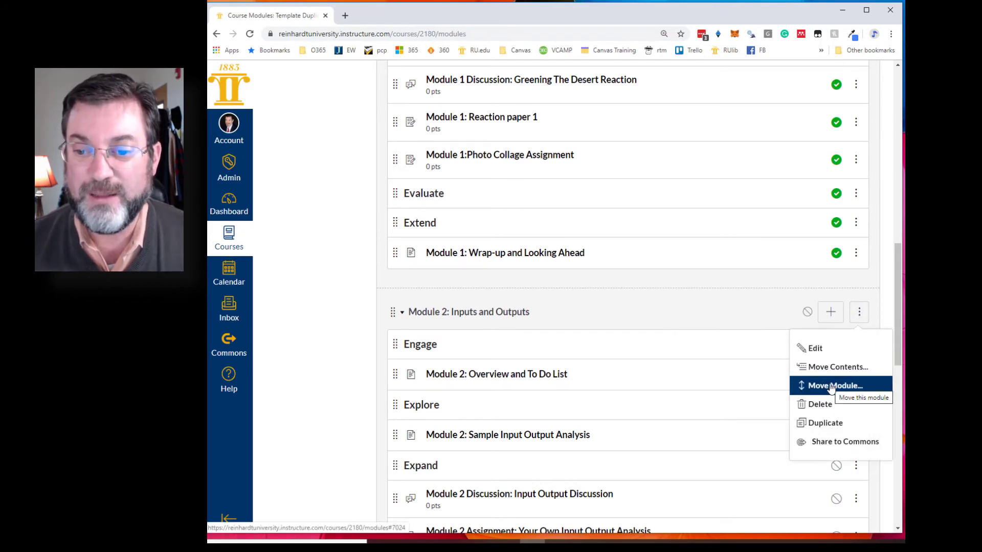
left_click(832, 385)
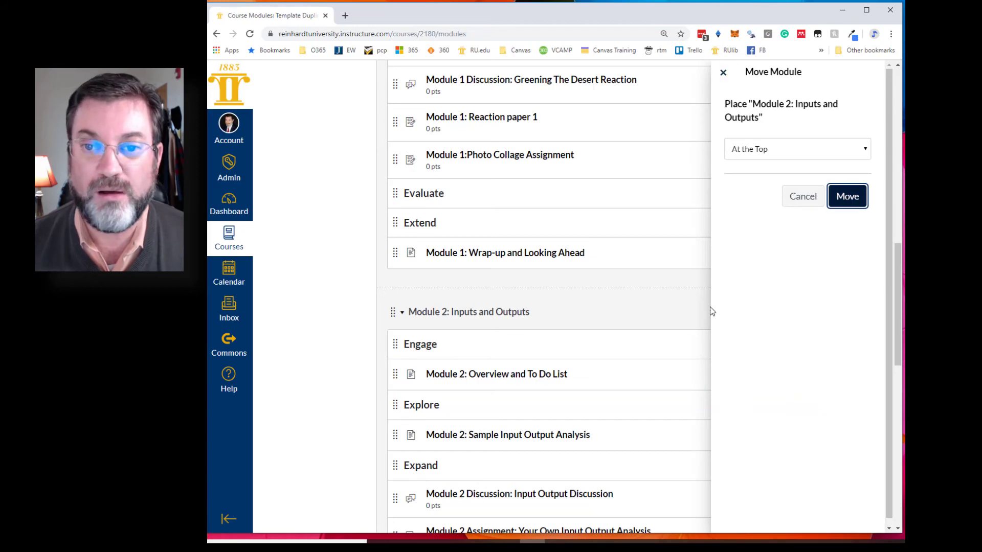
left_click(846, 196)
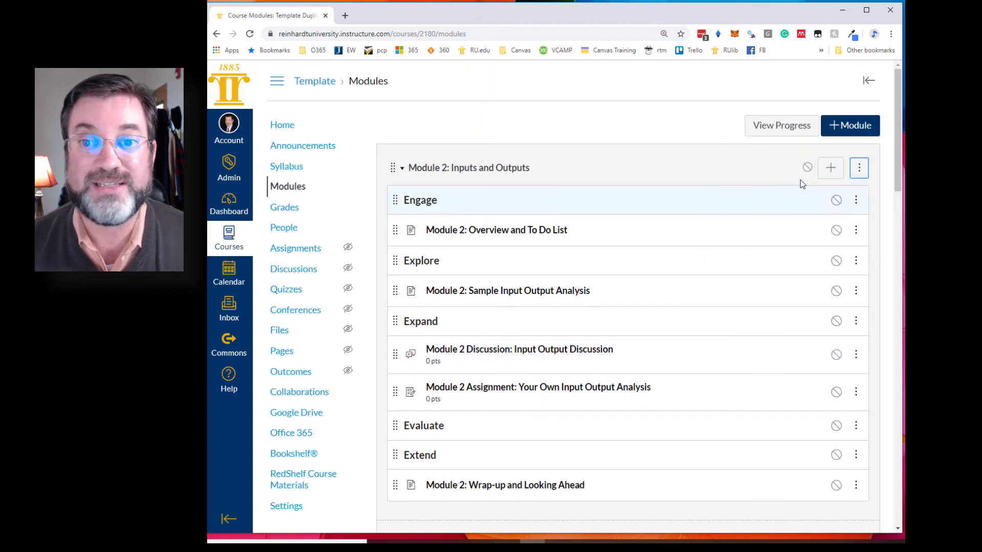